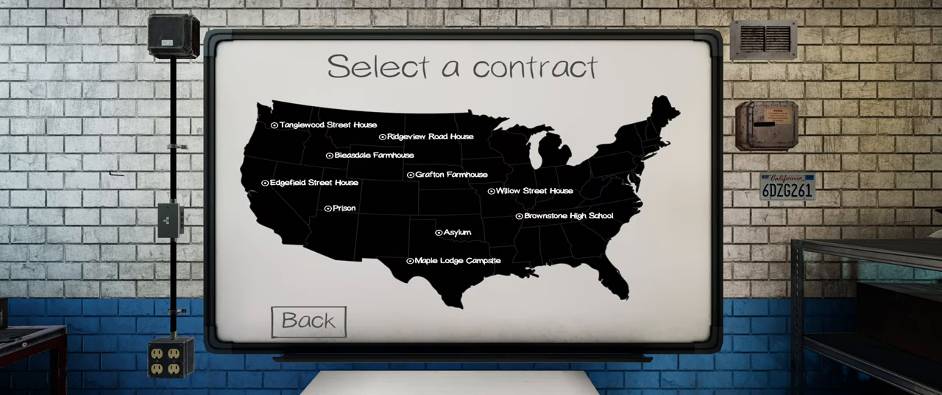
# Choose the Edgefield Street House contract on Professional difficulty and mark yourself ready
pyautogui.click(303, 182)
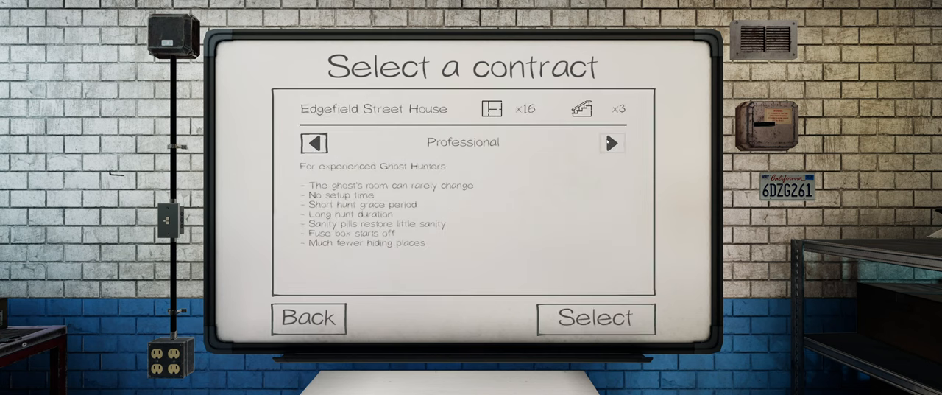
pyautogui.click(595, 318)
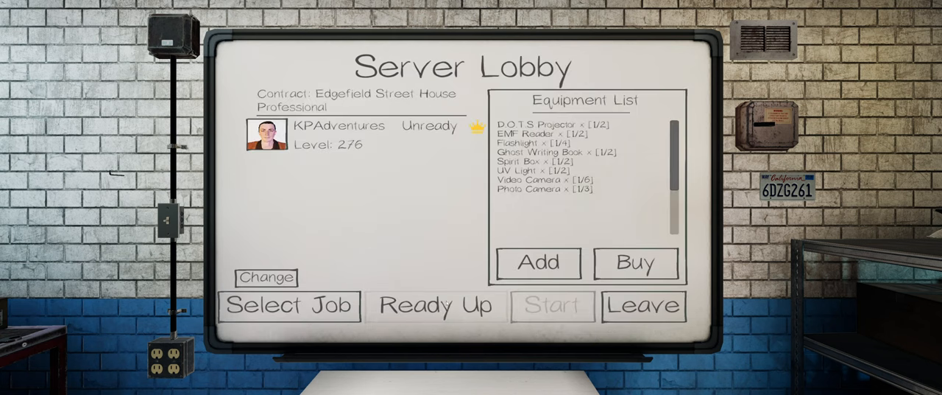
pyautogui.click(436, 304)
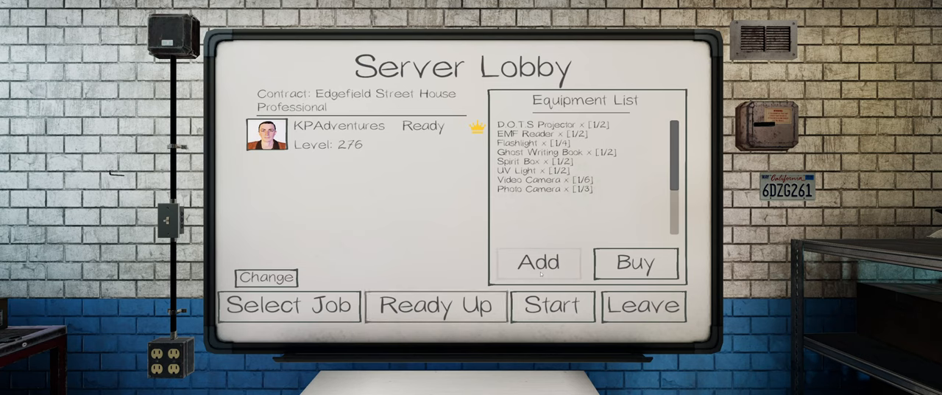
# Add every piece of equipment to the loadout and start the hunt
pyautogui.click(539, 262)
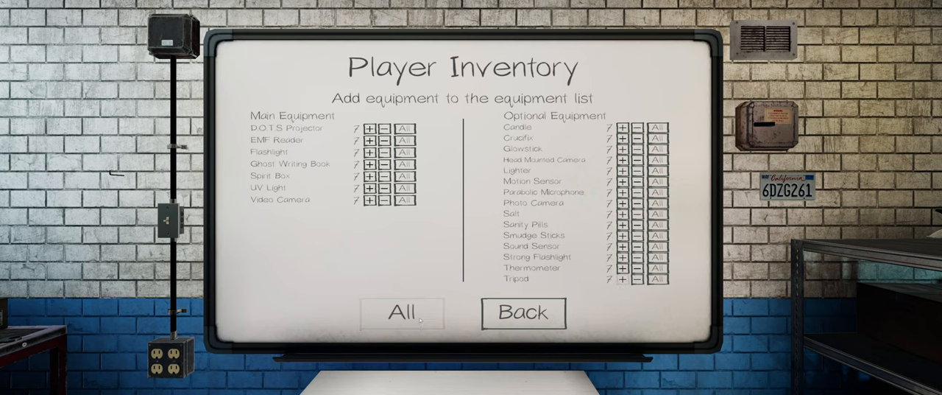
pyautogui.click(524, 312)
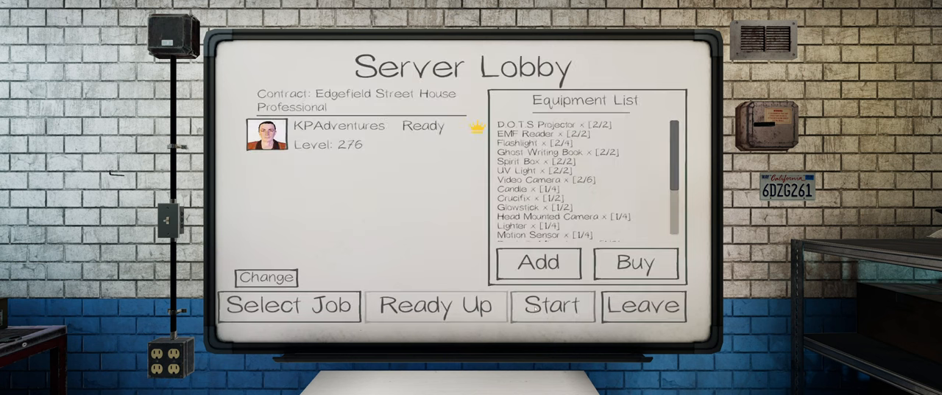
pyautogui.click(554, 306)
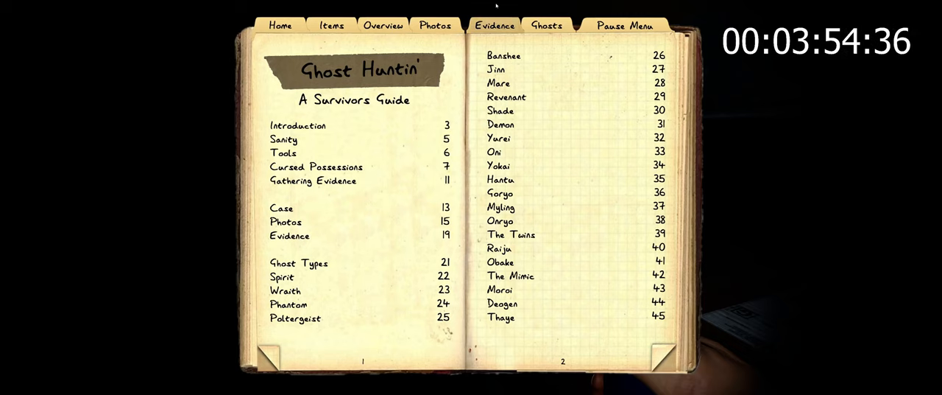
# Turn the journal to the evidence checklist showing the possible ghost types
pyautogui.click(494, 25)
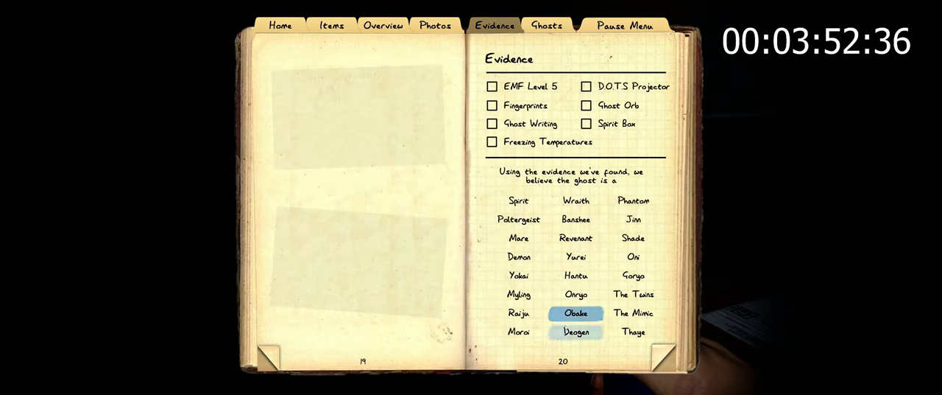
pyautogui.click(576, 331)
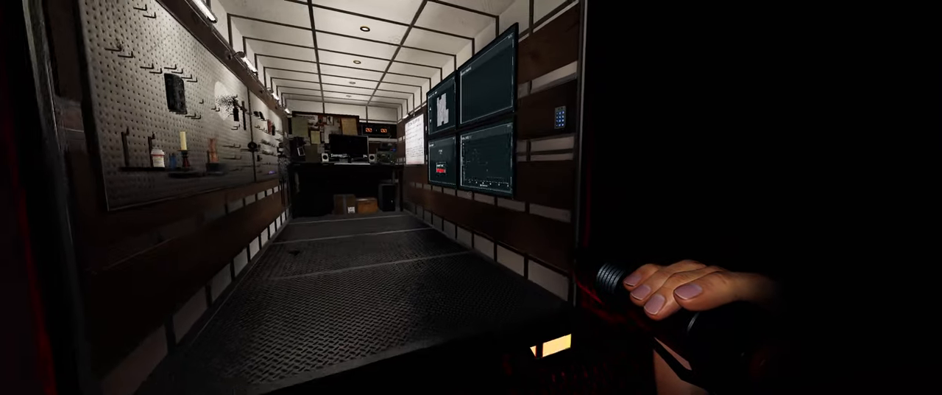
# Toggle Freezing Temperatures in the journal evidence, clearing it again so EMF Level 5 and Spirit Box remain, then close the journal
pyautogui.press('j')
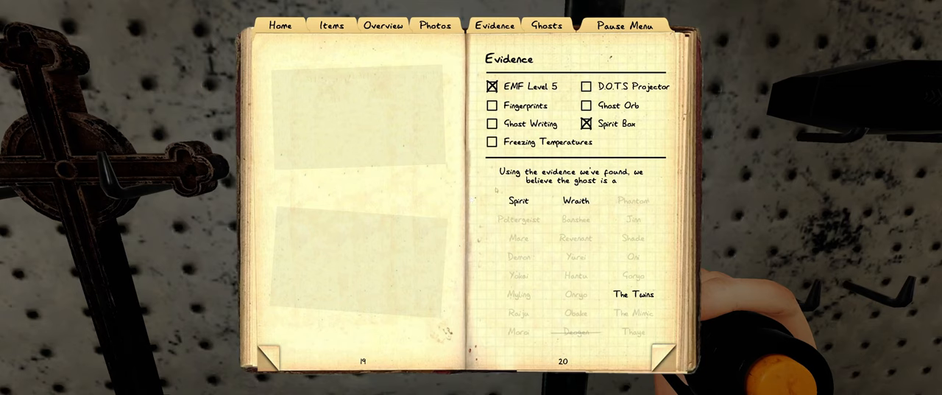
pyautogui.moveTo(524, 104)
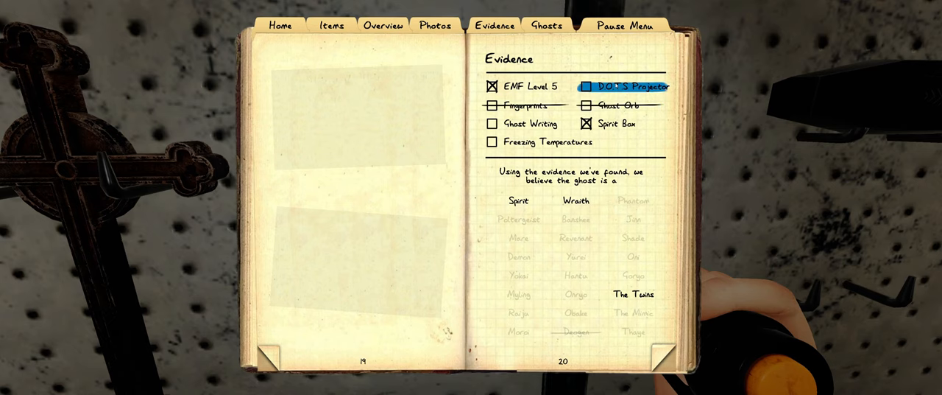
pyautogui.moveTo(545, 142)
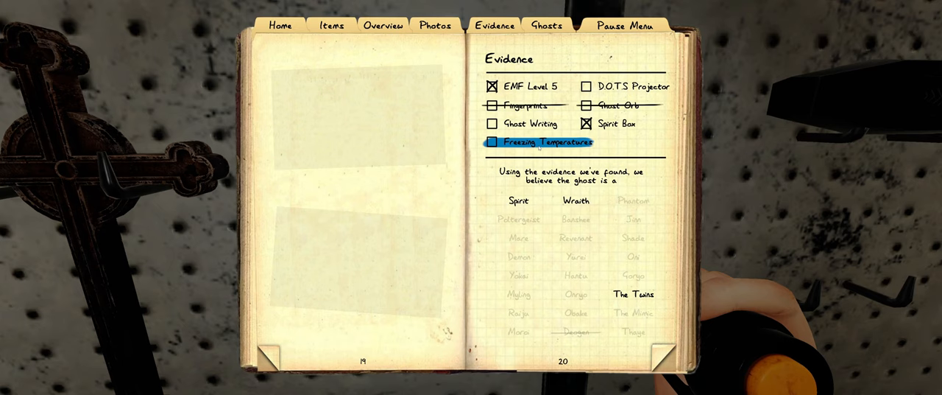
pyautogui.click(492, 141)
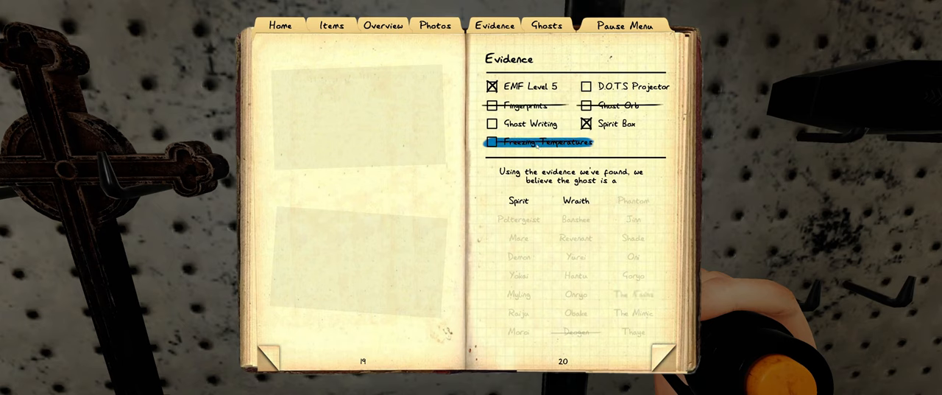
pyautogui.click(491, 141)
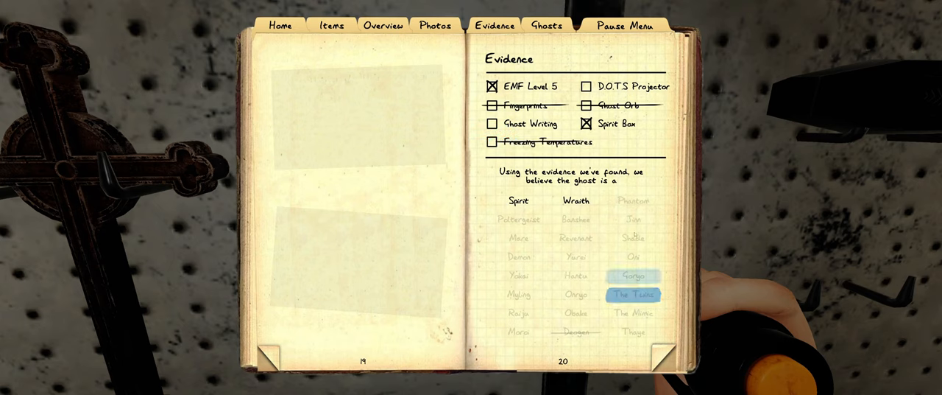
pyautogui.click(492, 142)
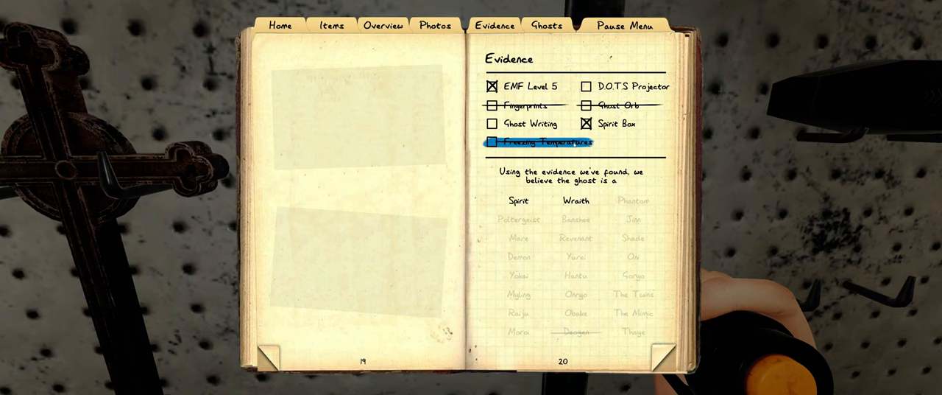
pyautogui.click(492, 142)
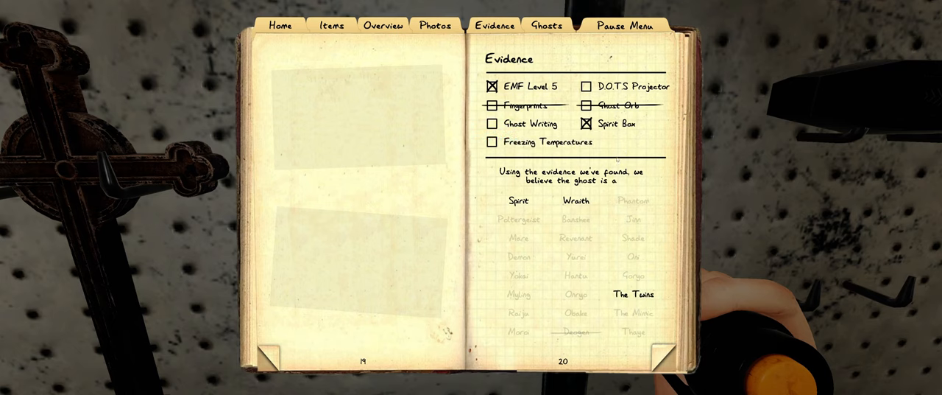
pyautogui.click(383, 25)
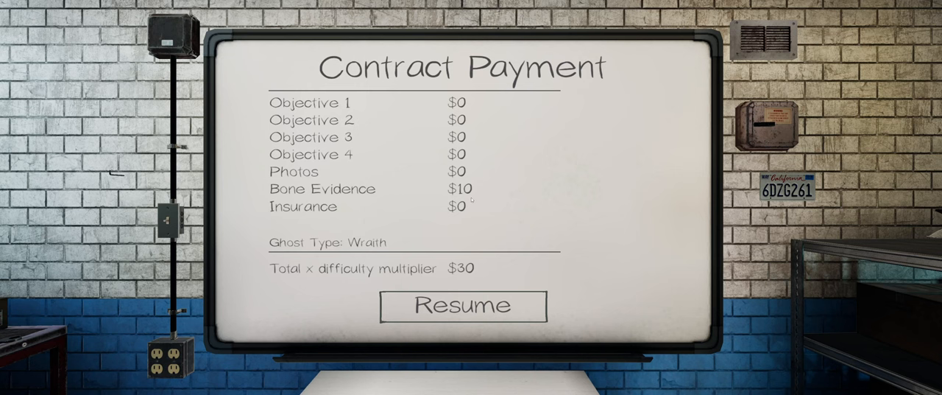
pyautogui.moveTo(462, 304)
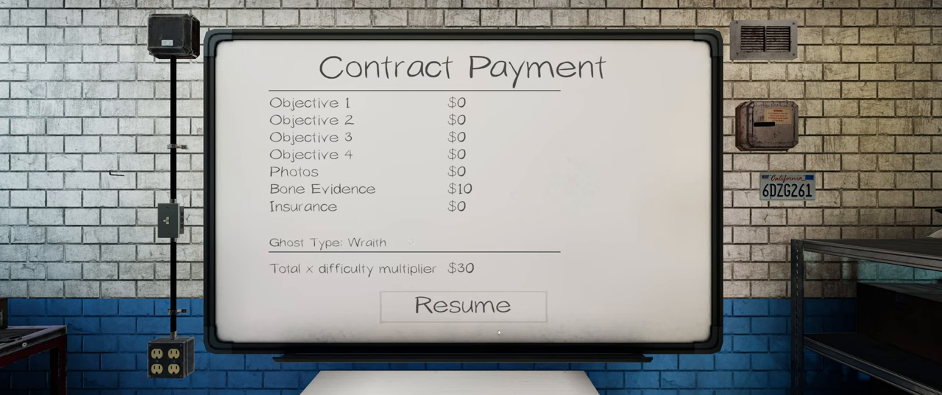
# Continue past the payment and experience summaries and leave the lobby for the main menu
pyautogui.click(462, 305)
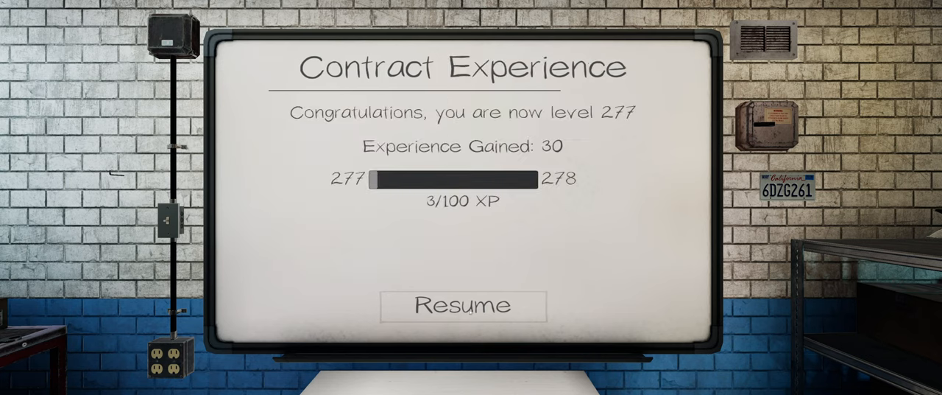
pyautogui.click(462, 305)
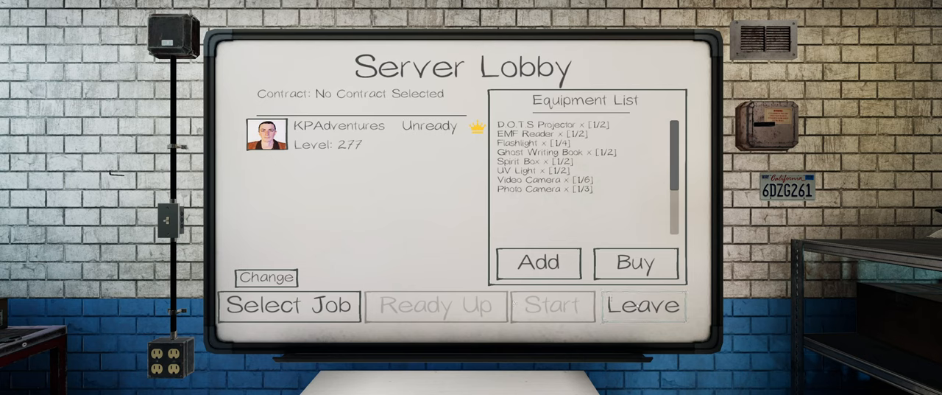
pyautogui.click(642, 305)
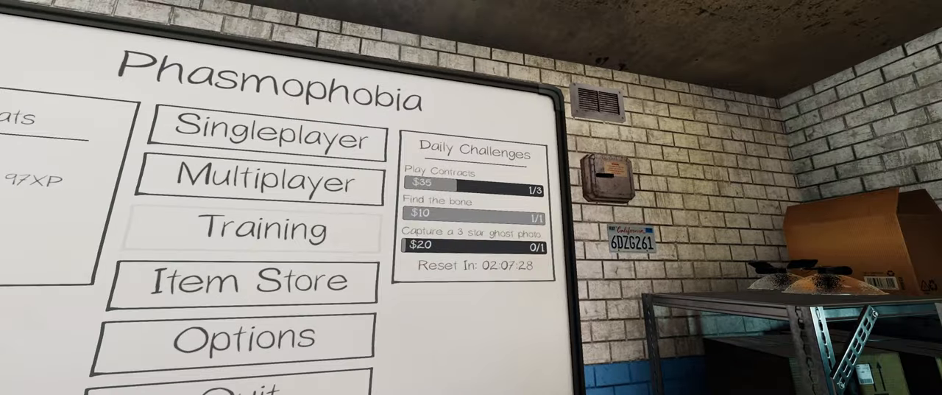